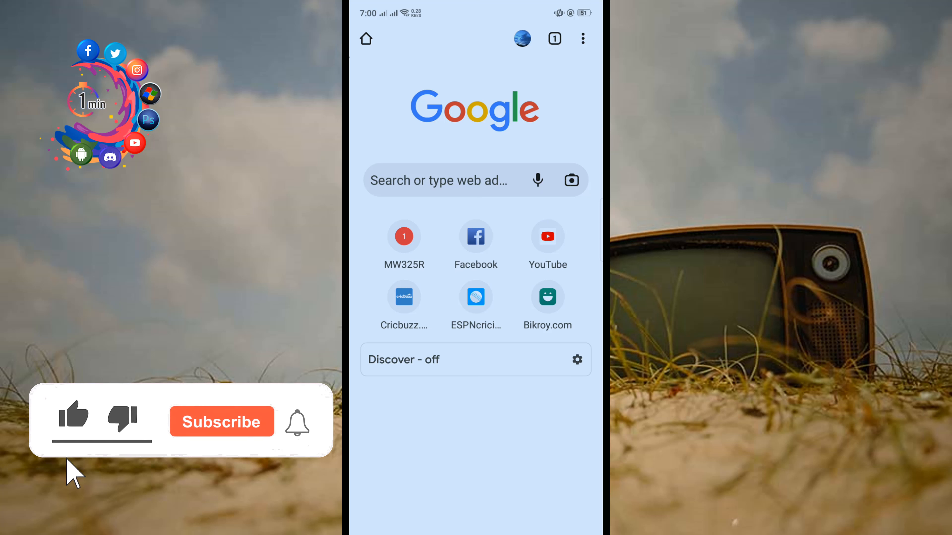
# Search Google for 'blank unicode' and scroll the results down to the emptycharacter.com link.
pyautogui.click(73, 417)
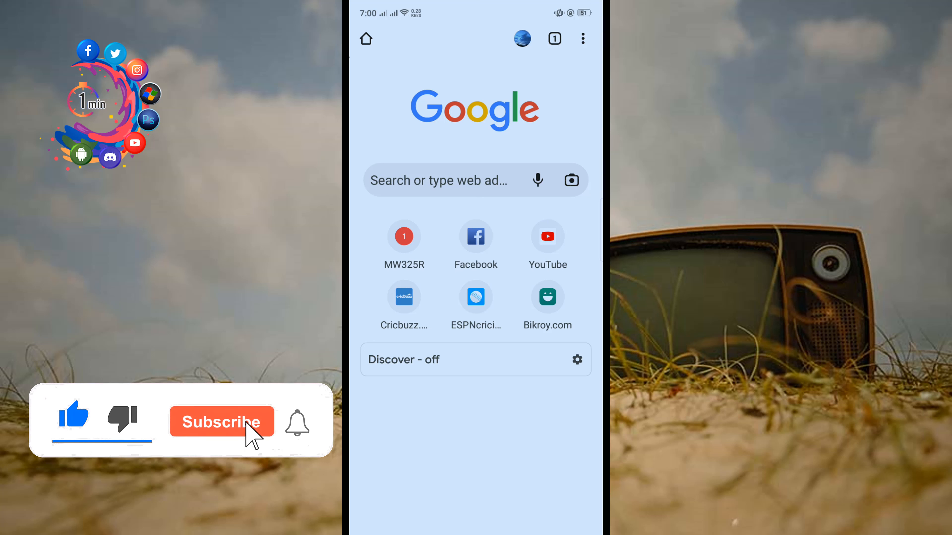
pyautogui.click(223, 422)
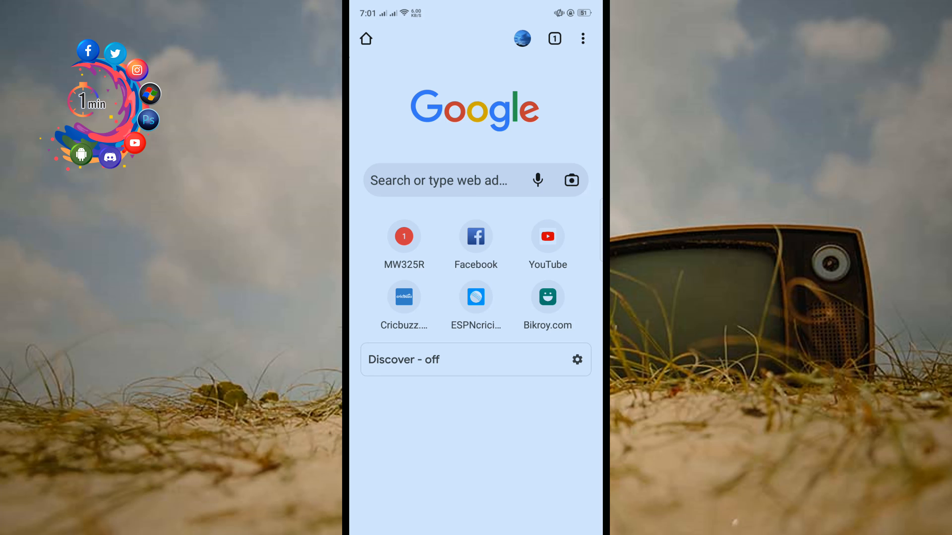
pyautogui.click(449, 180)
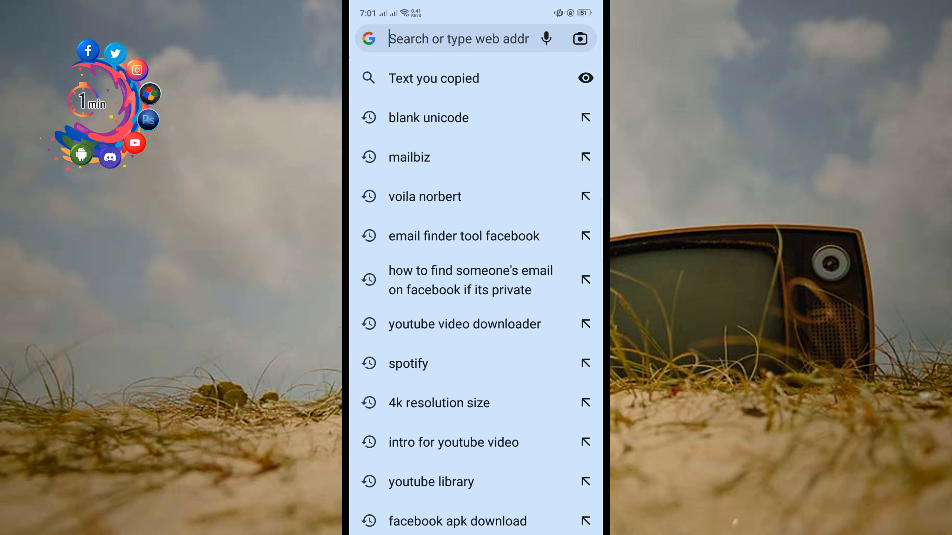
pyautogui.click(428, 117)
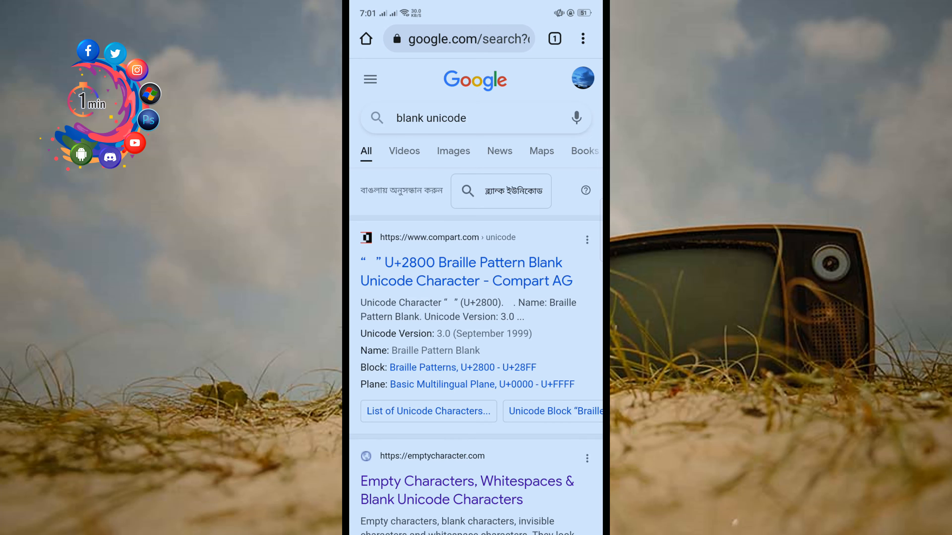
pyautogui.scroll(-3)
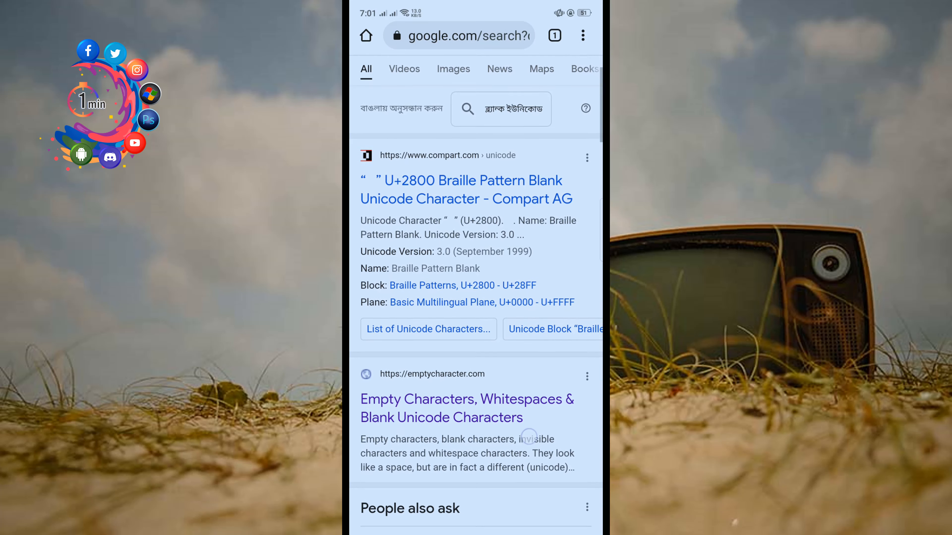
pyautogui.scroll(-3)
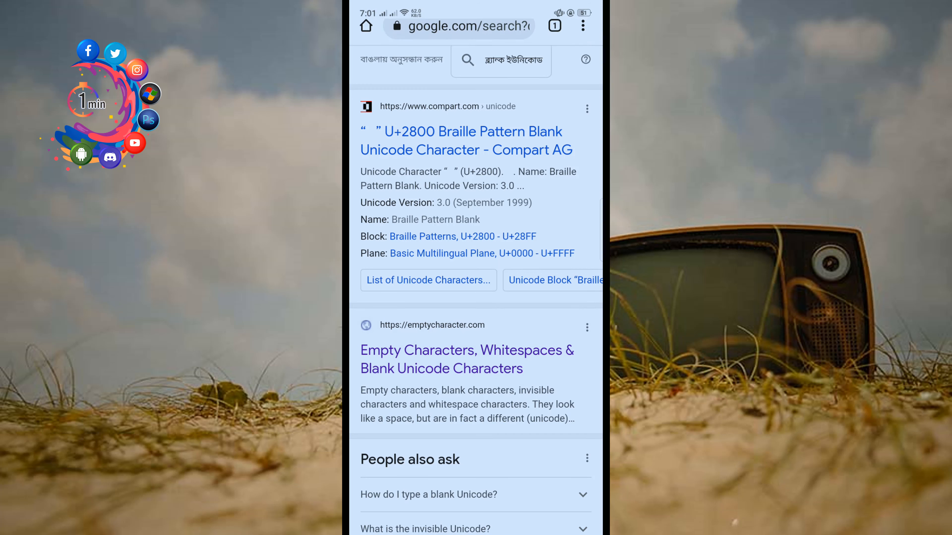
# On emptycharacter.com, copy the Method 1 empty character to the clipboard.
pyautogui.click(465, 353)
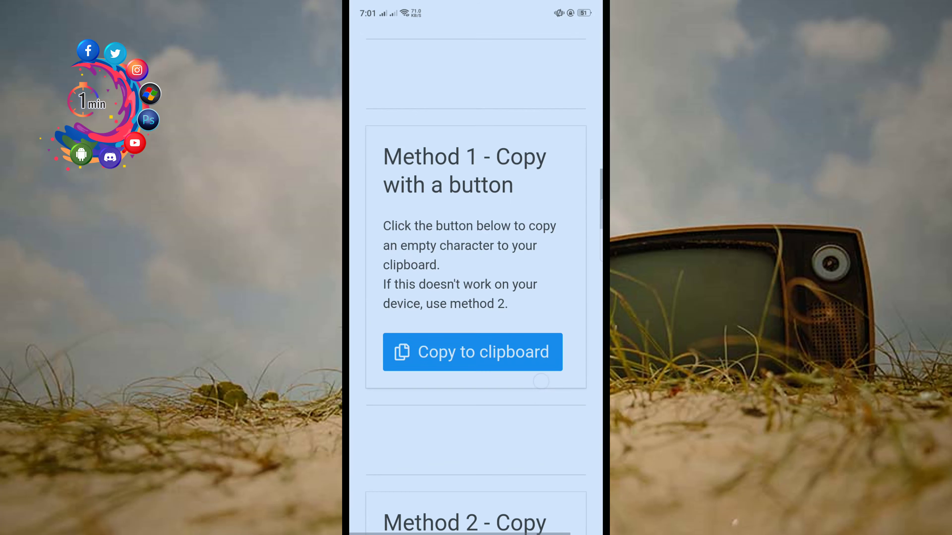
pyautogui.scroll(-3)
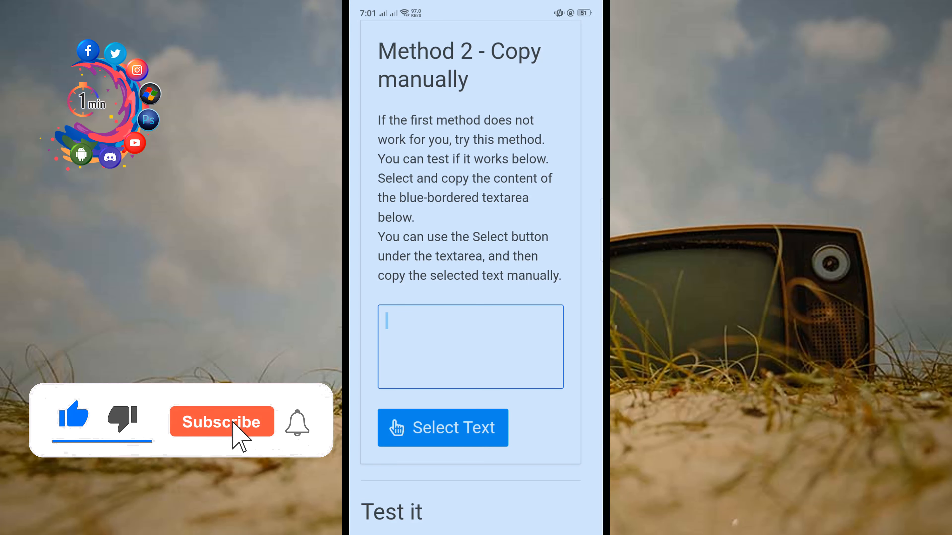
pyautogui.click(222, 421)
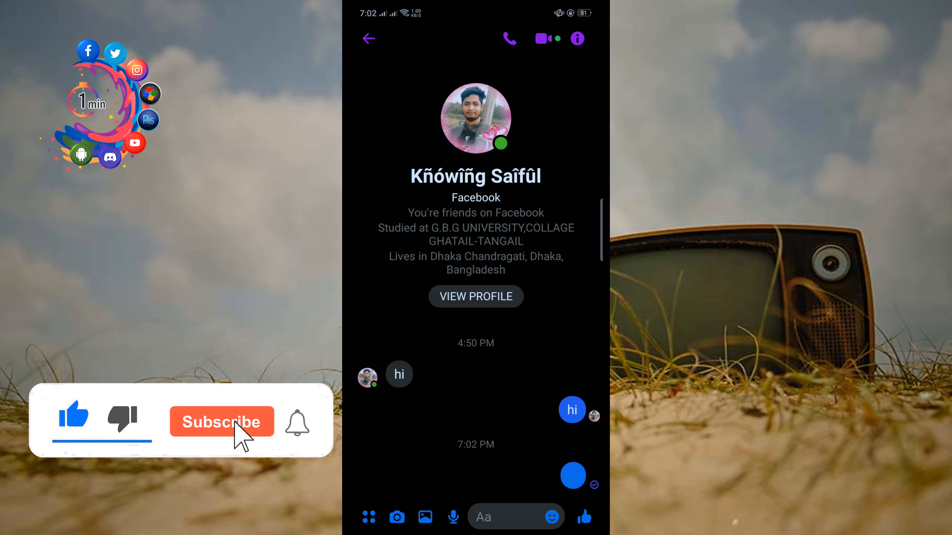
# Send the pasted empty character so a blank bubble appears in the Messenger chat.
pyautogui.click(222, 422)
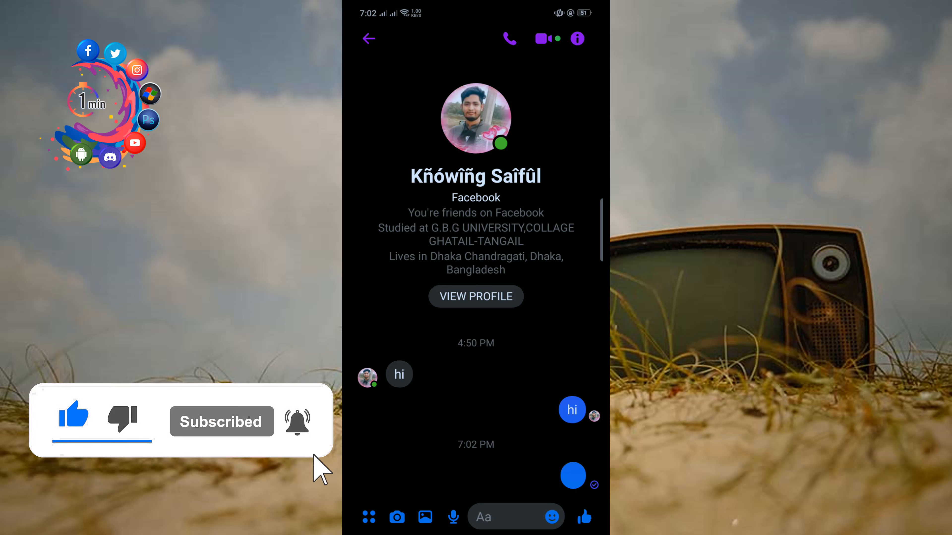